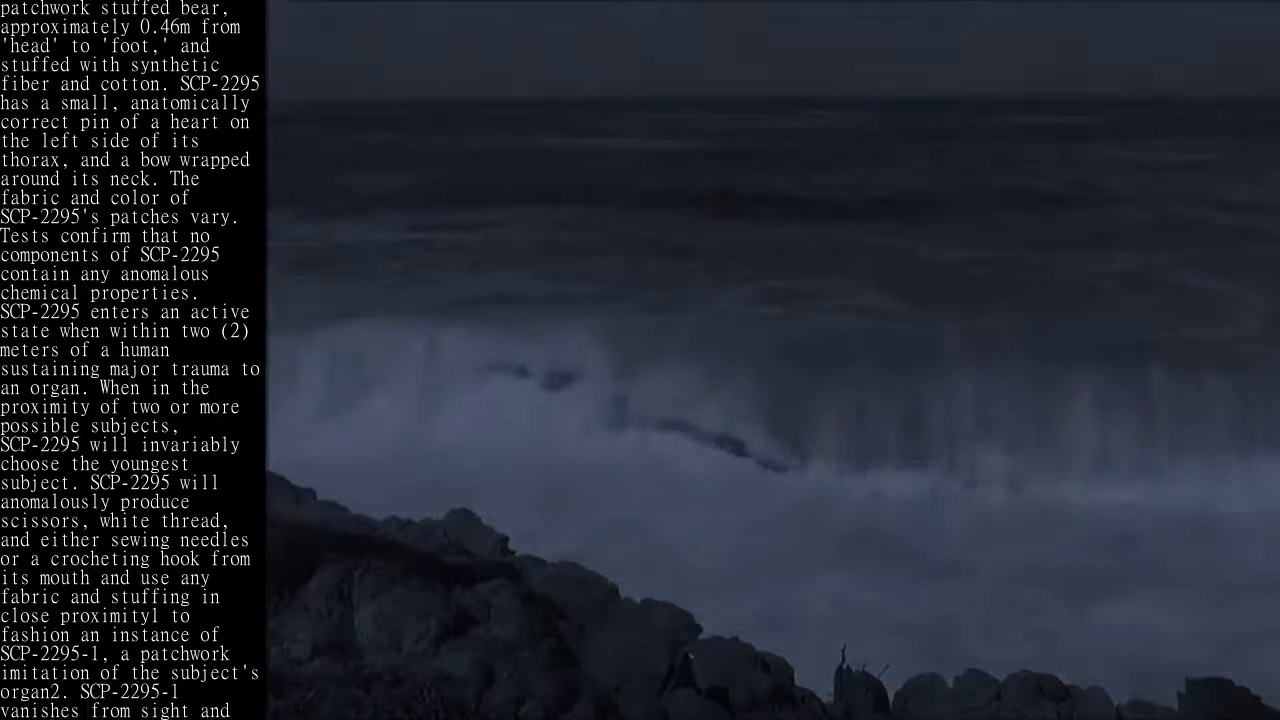
scroll("down", 3)
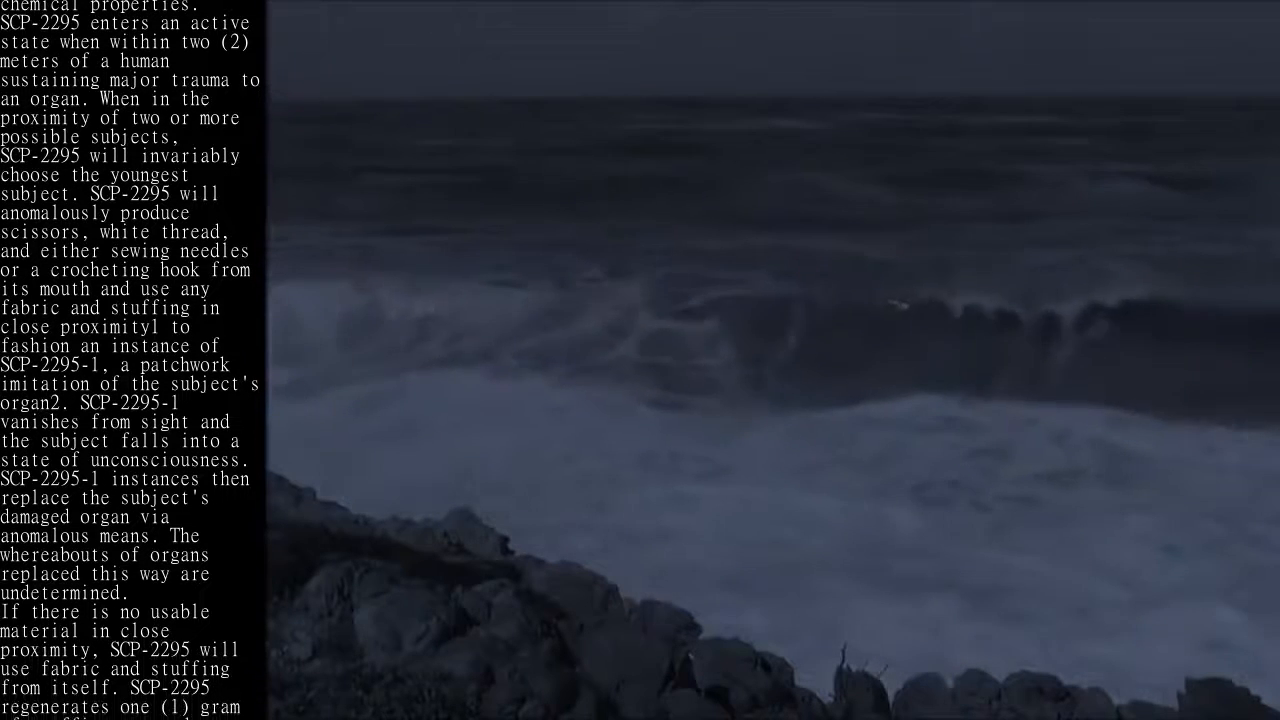
scroll("down", 3)
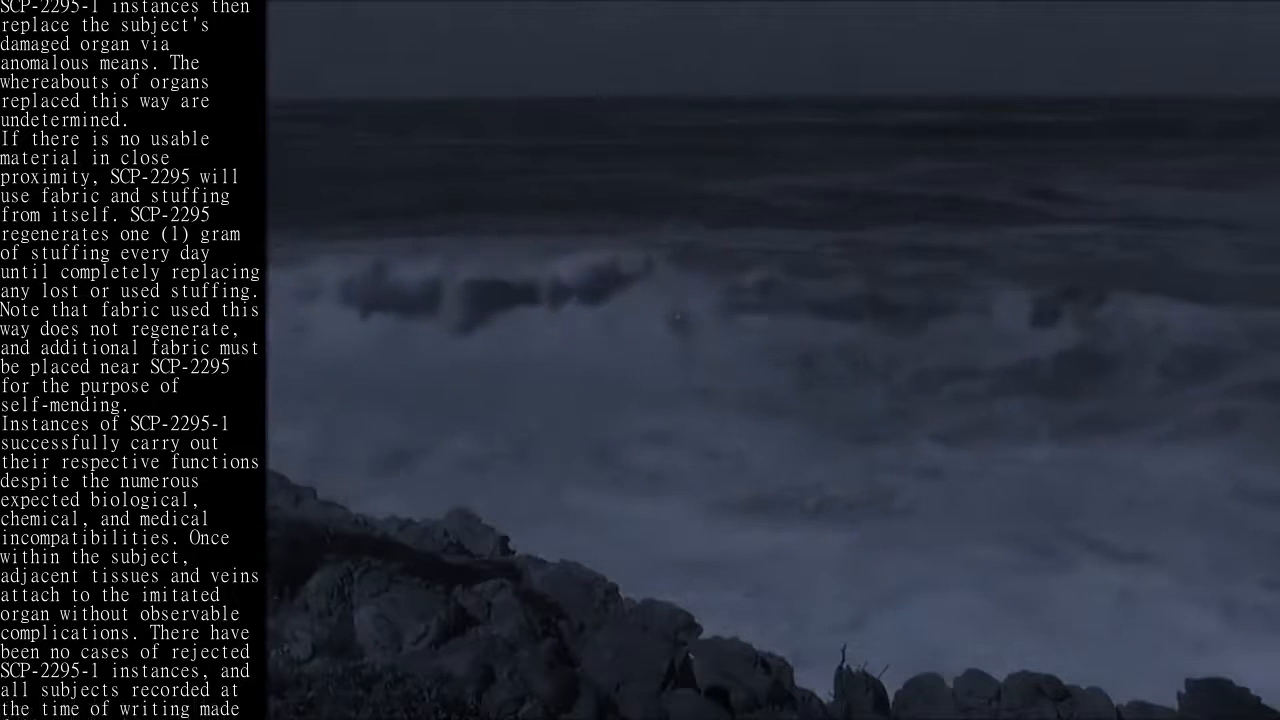
scroll("up", 3)
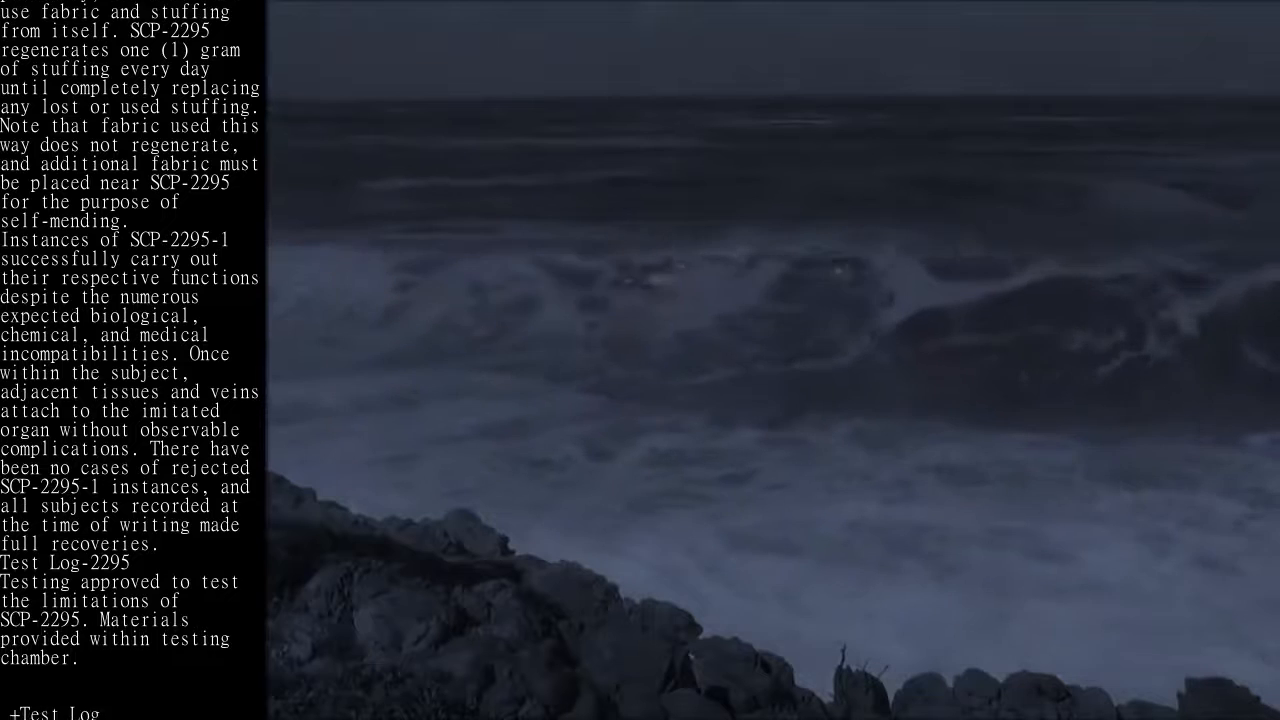
scroll("down", 3)
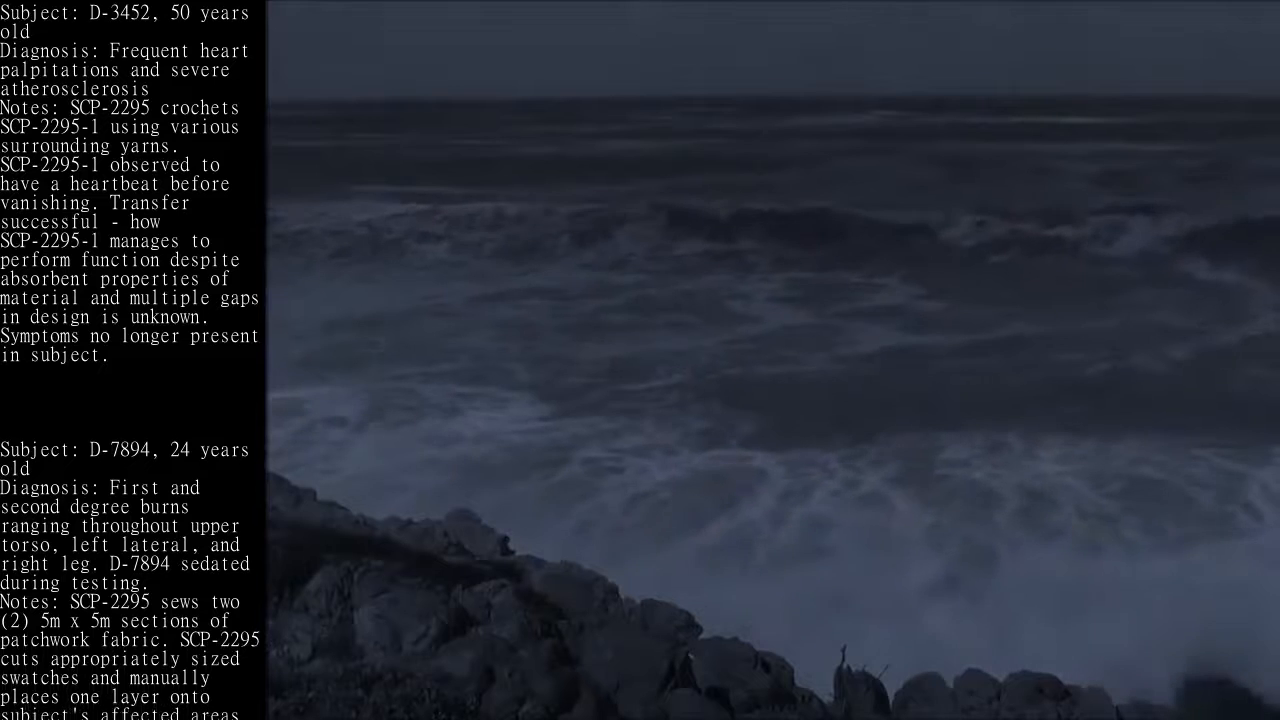
scroll("down", 3)
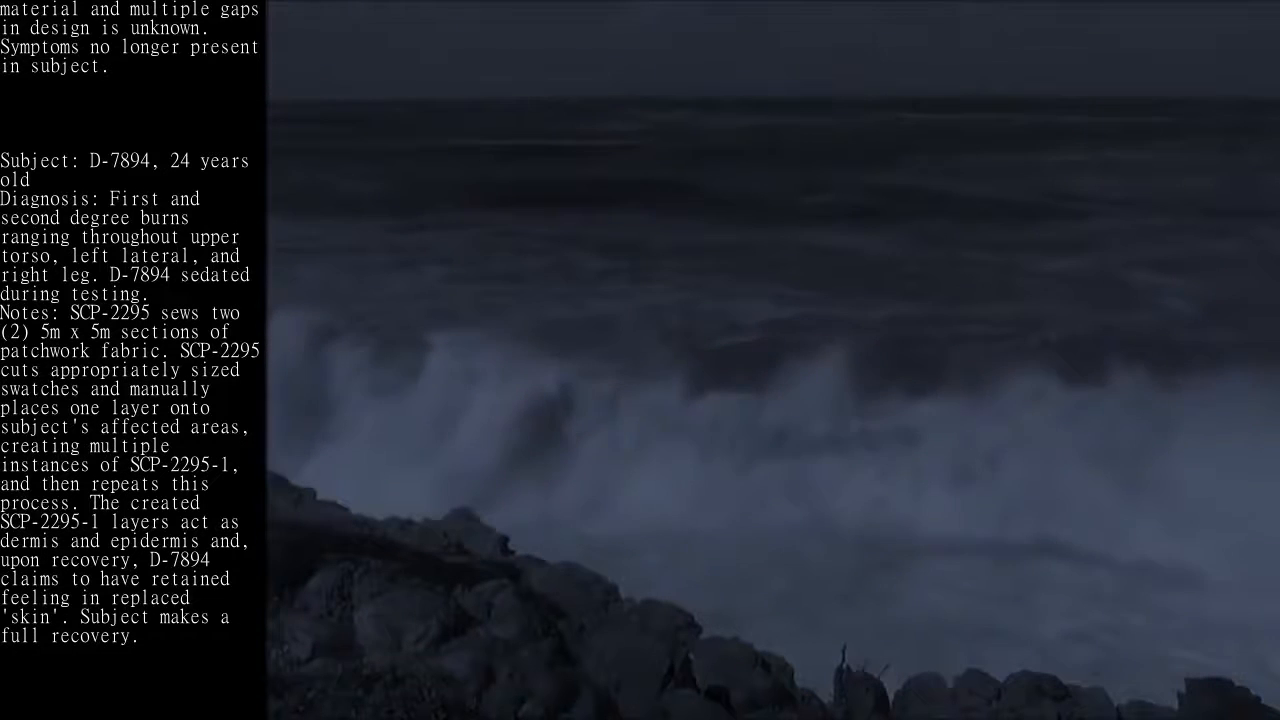
scroll("up", 3)
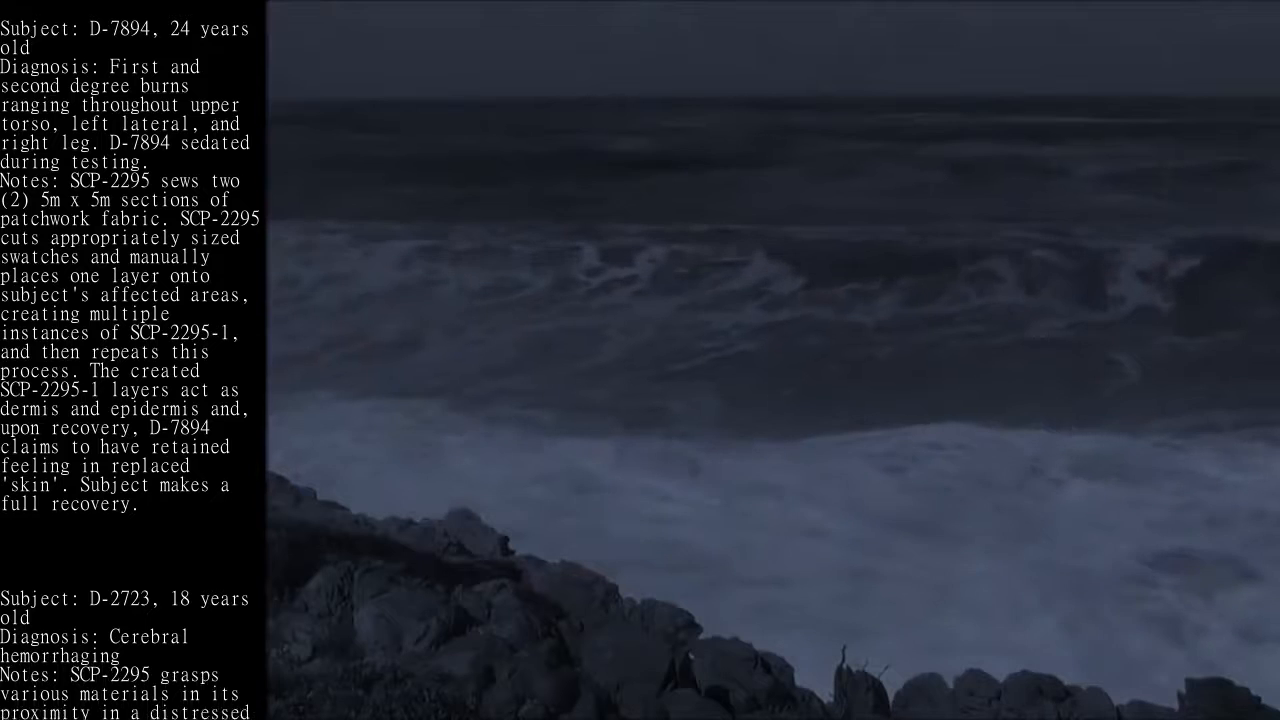
scroll("up", 3)
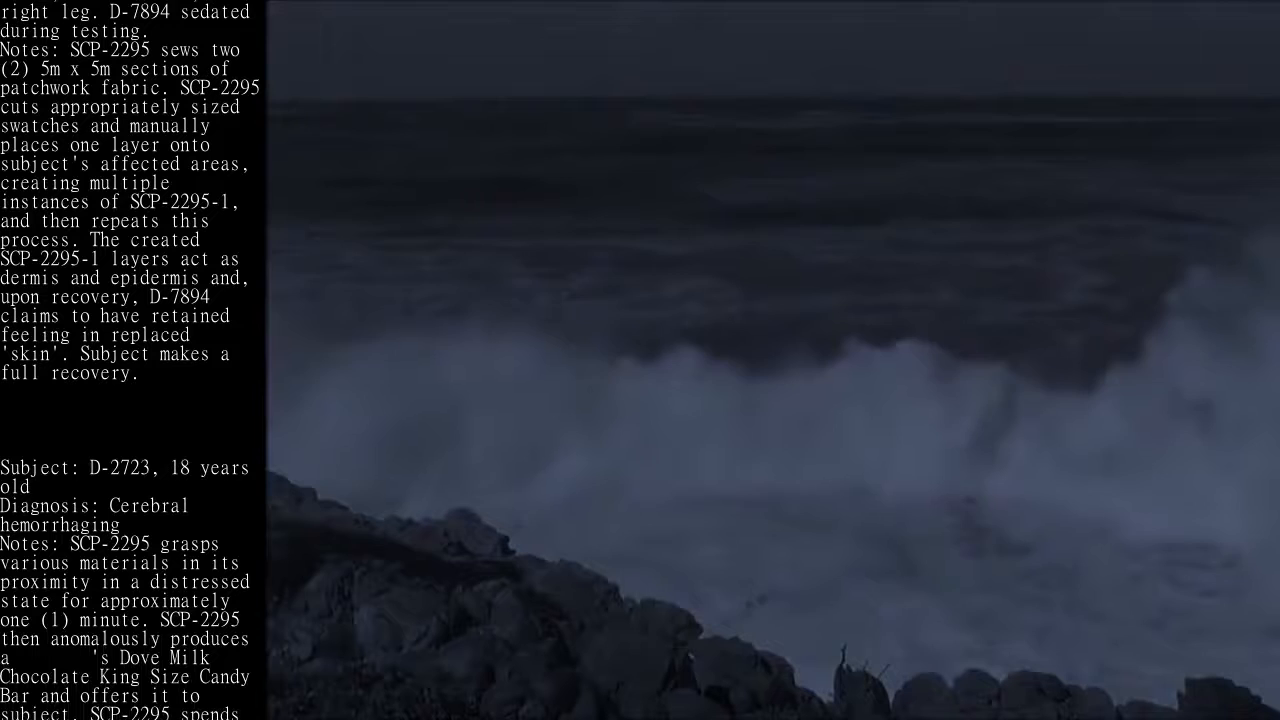
scroll("up", 3)
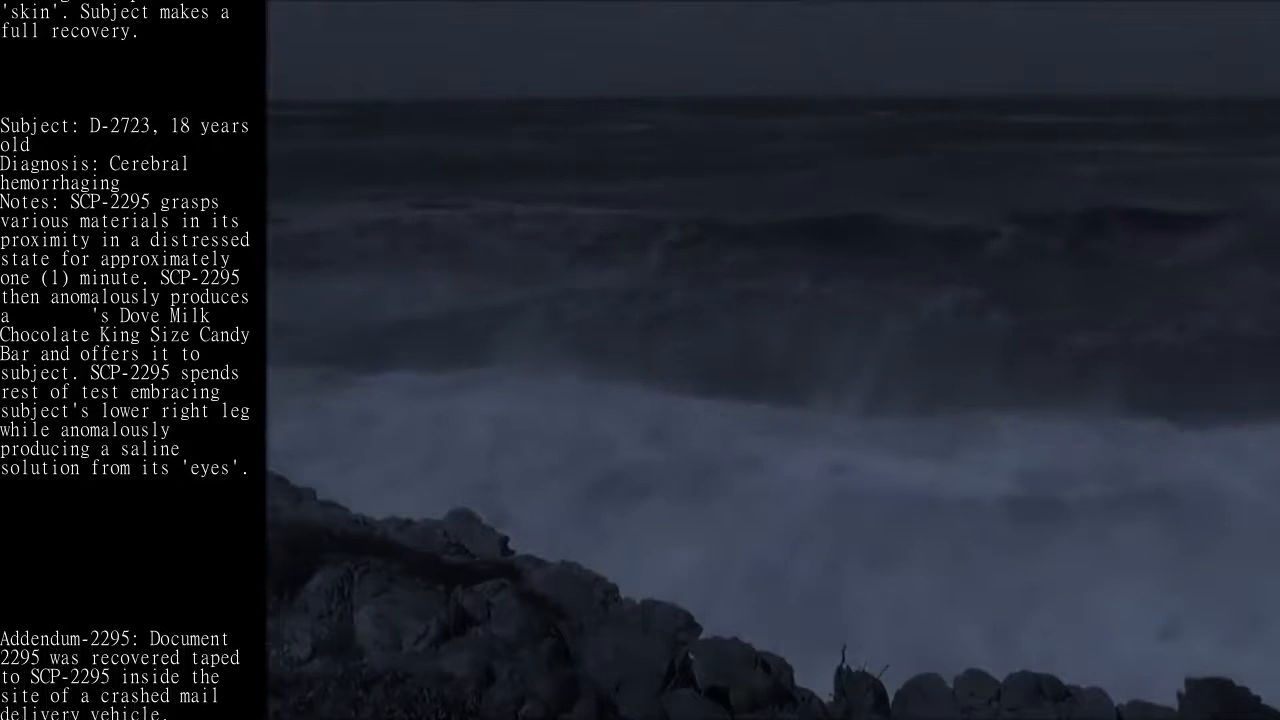
scroll("down", 3)
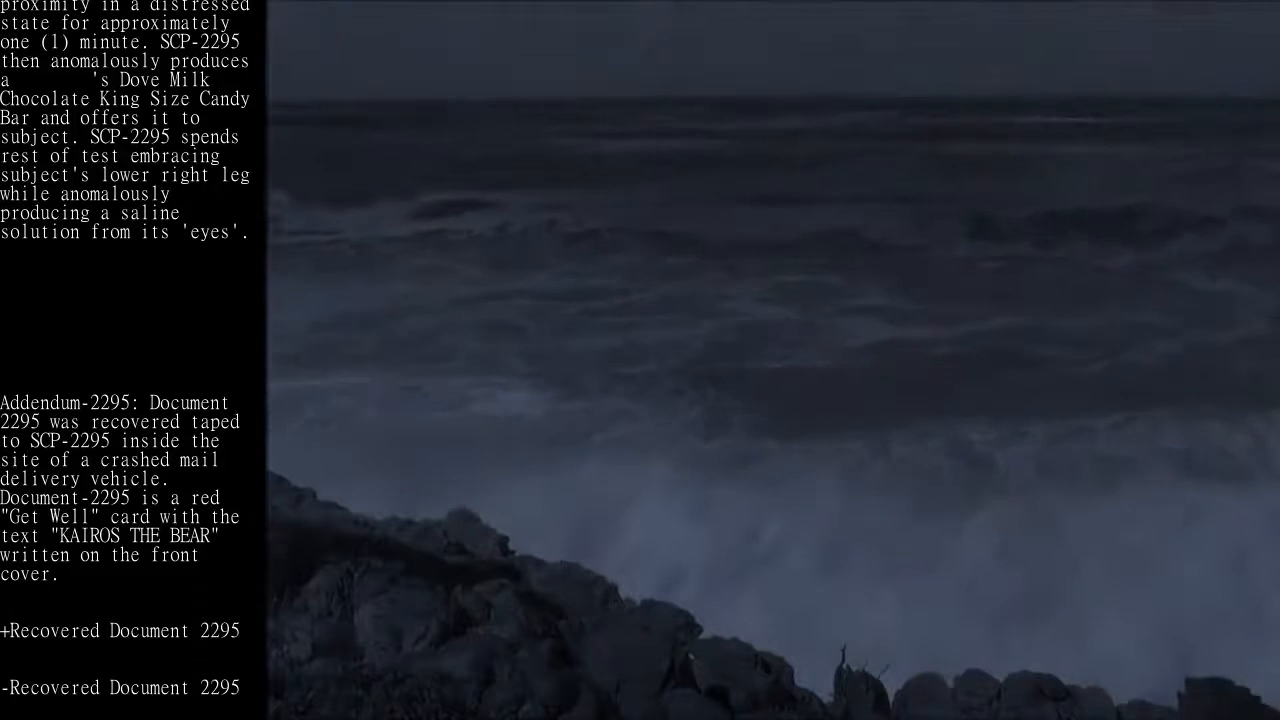
scroll("down", 3)
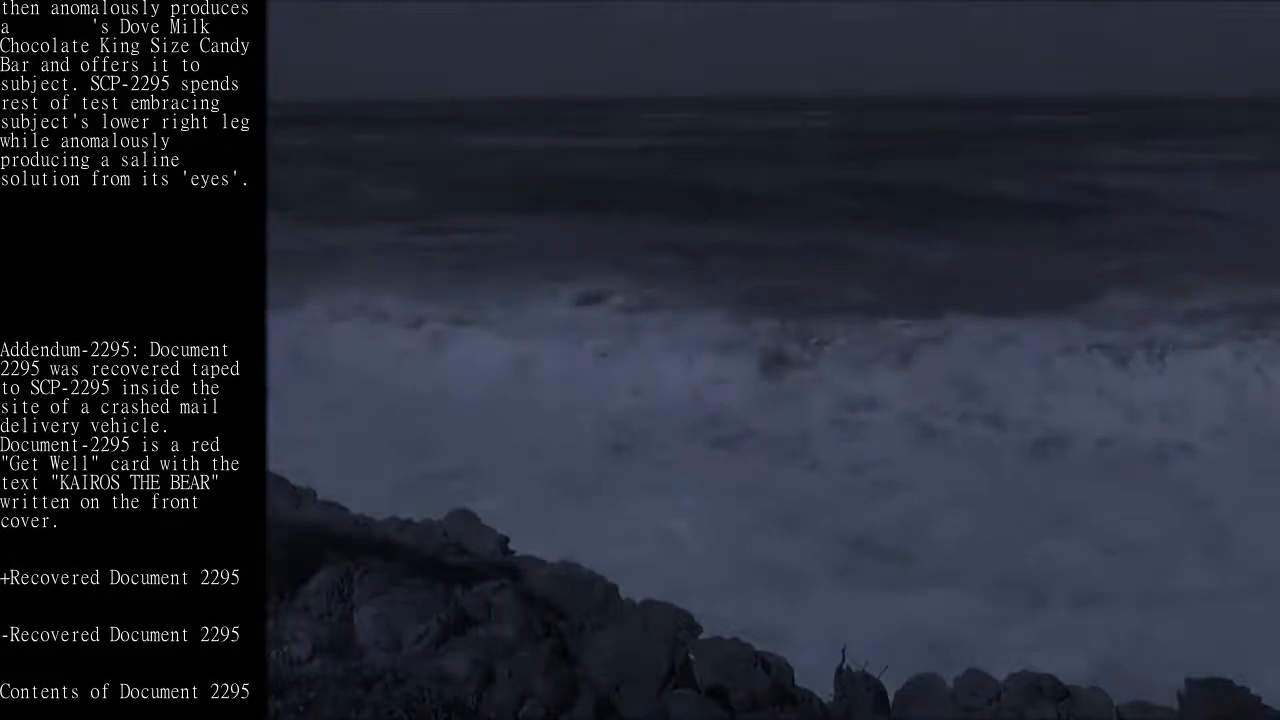
scroll("down", 3)
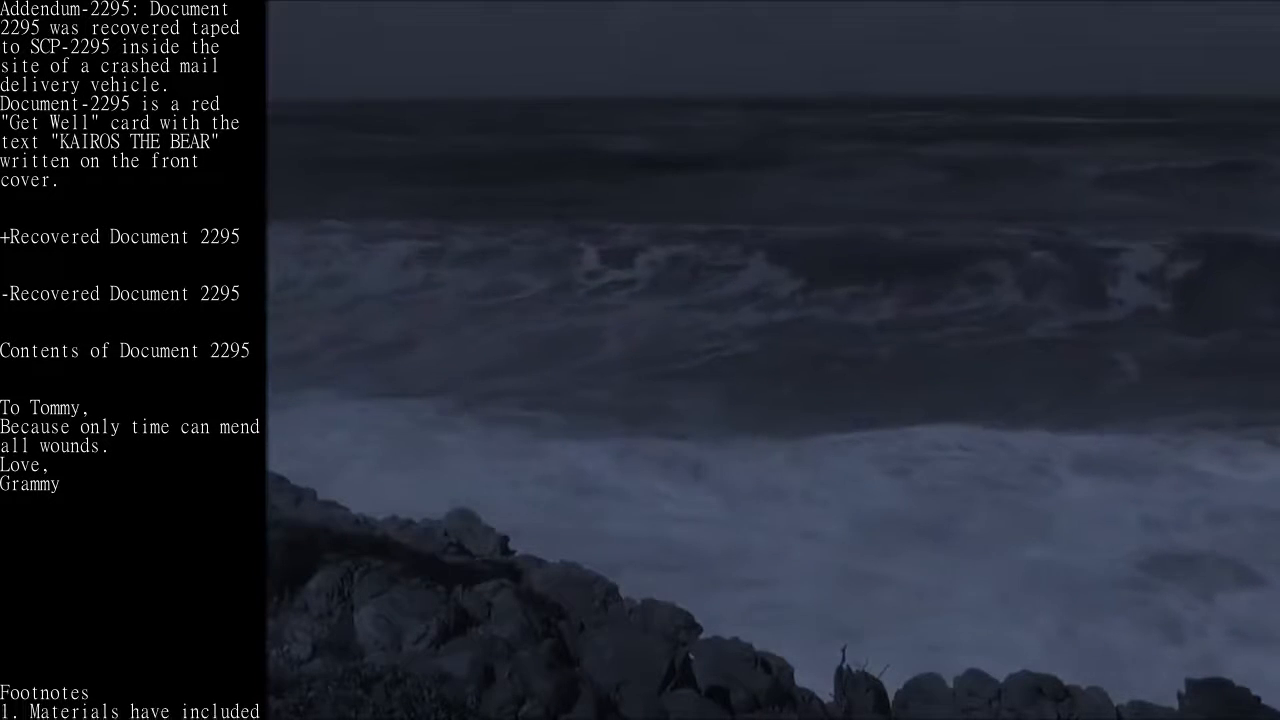
scroll("down", 3)
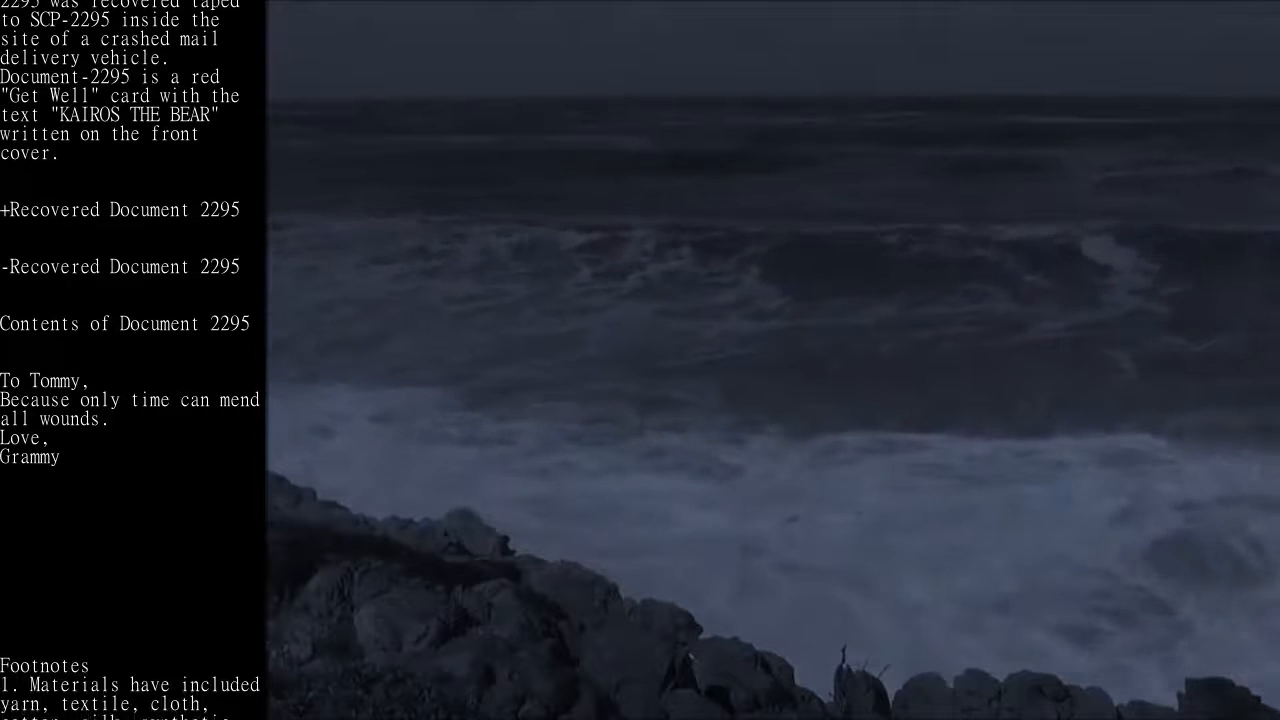